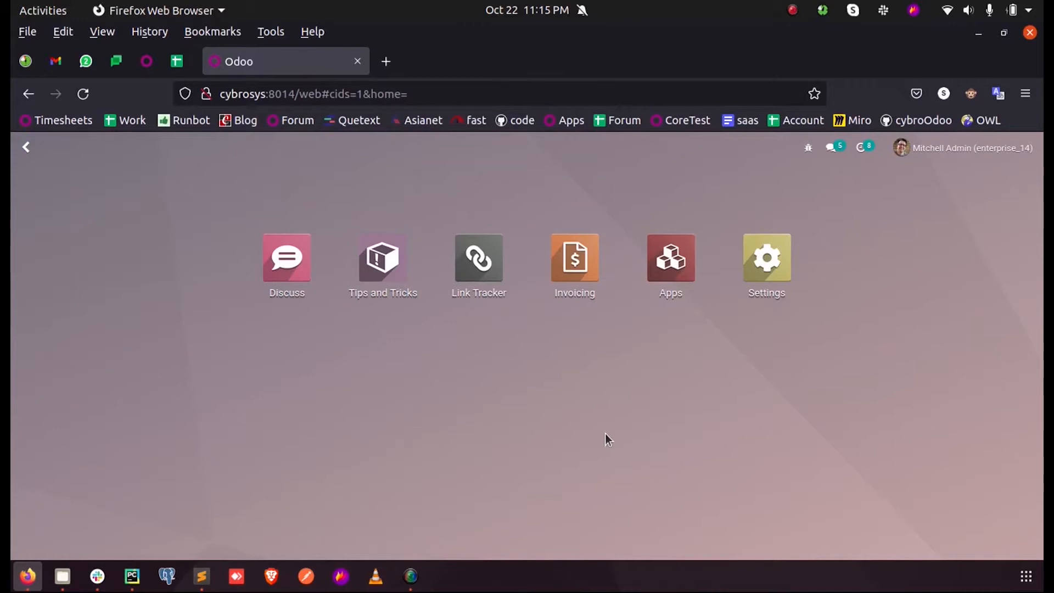
{"action": "mouse_move", "coordinate": [605, 393]}
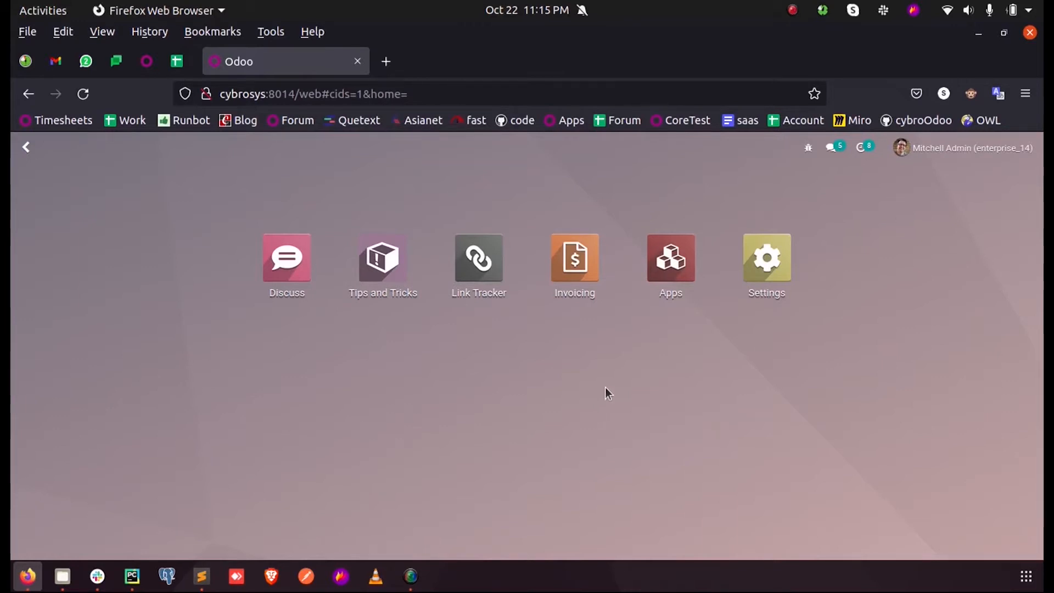
View record TIPS00001 with partner Azure Interior, then return to the Tips.Tricks list
{"action": "left_click", "coordinate": [382, 257]}
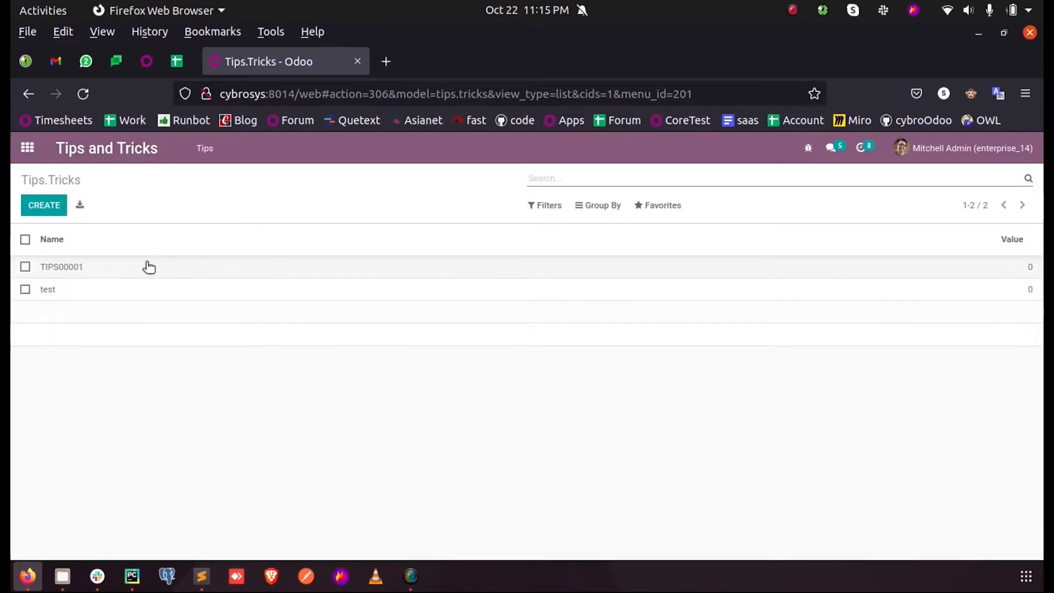
{"action": "mouse_move", "coordinate": [133, 274]}
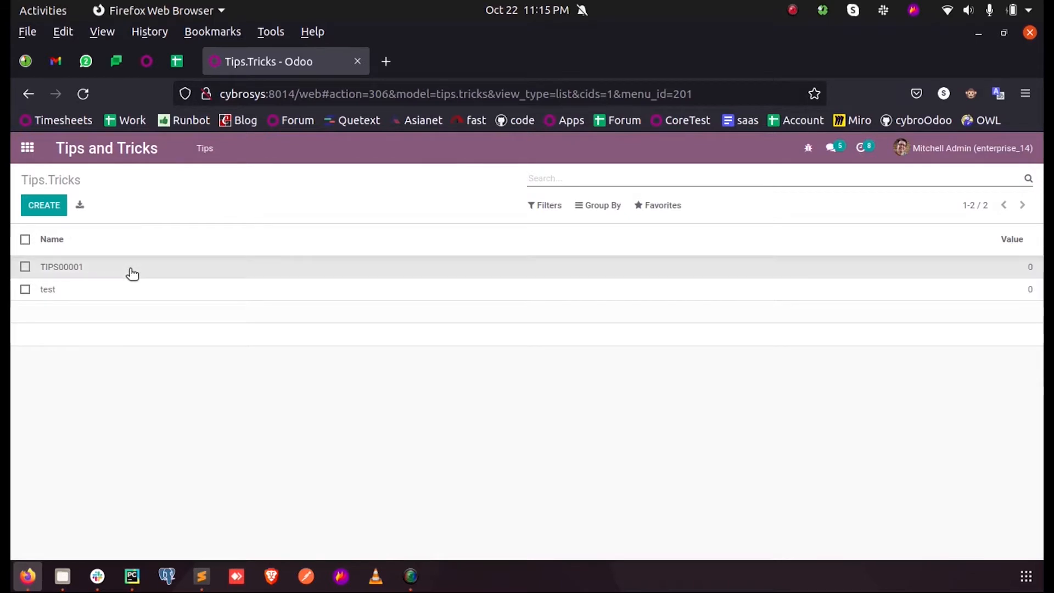
{"action": "left_click", "coordinate": [61, 266]}
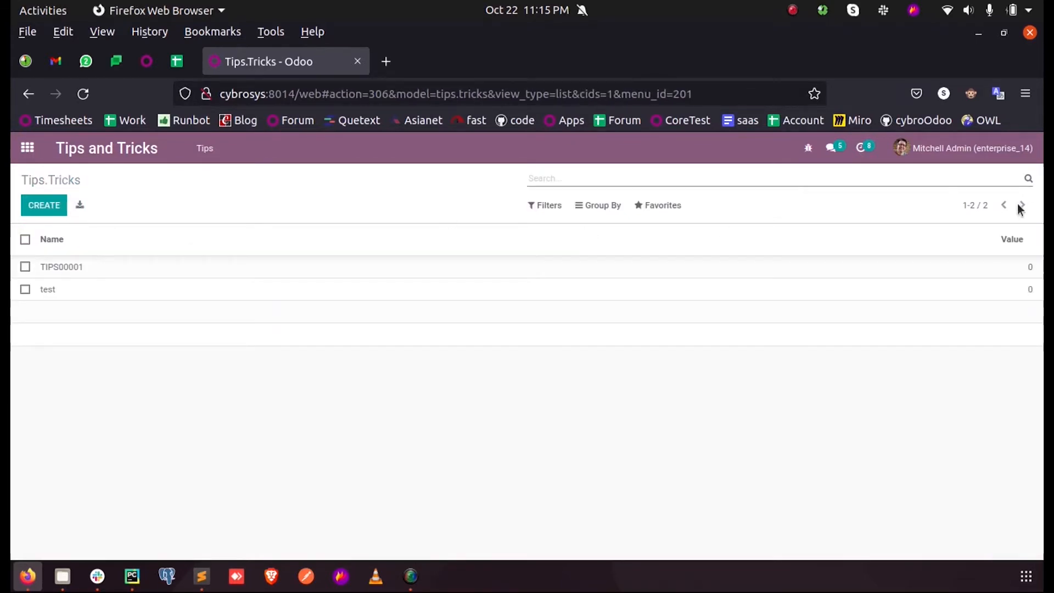
{"action": "mouse_move", "coordinate": [1021, 205]}
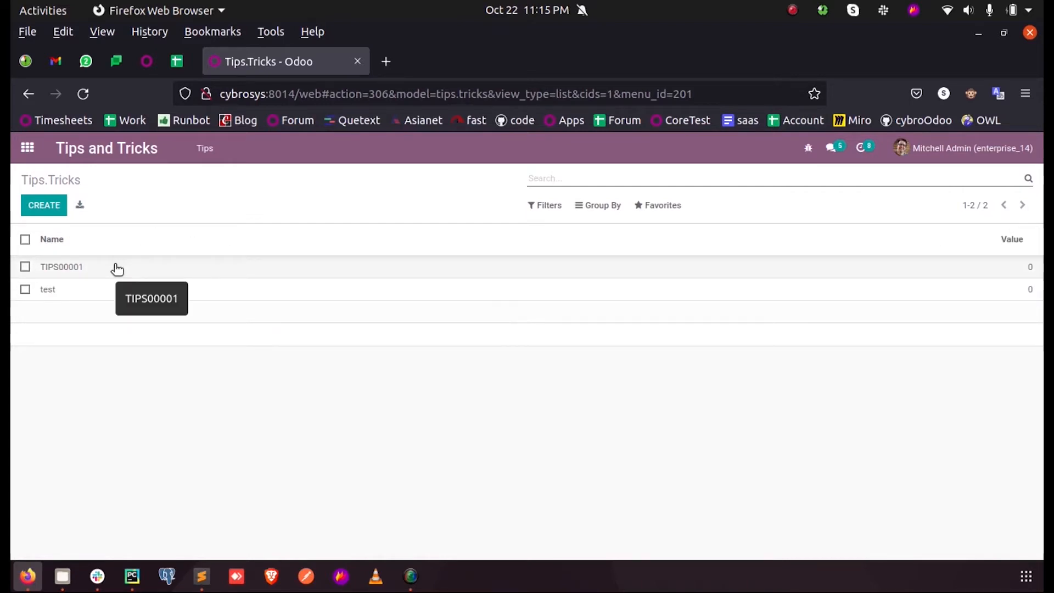
{"action": "left_click", "coordinate": [61, 266]}
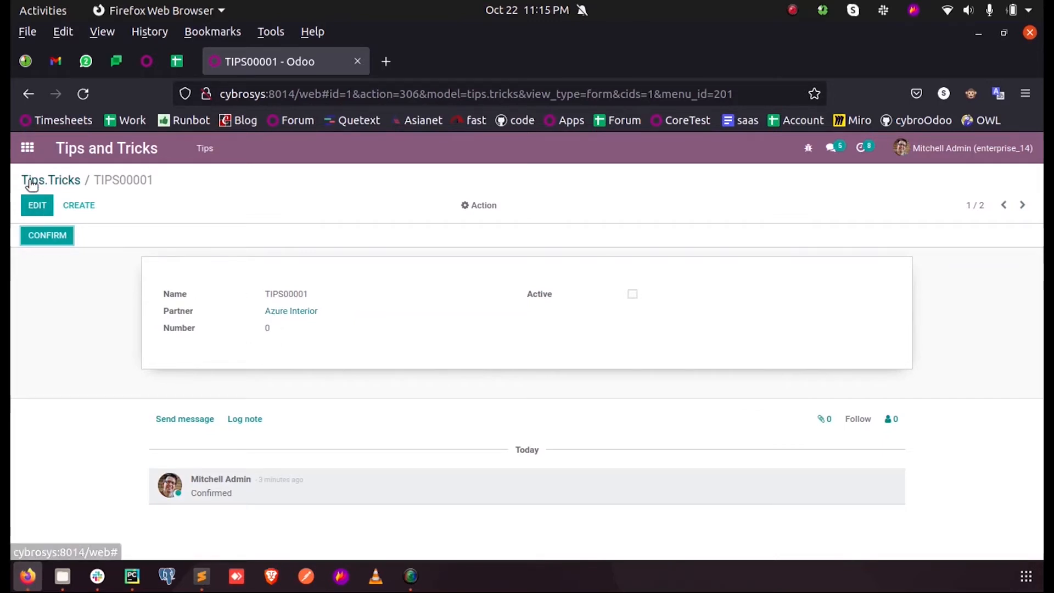
{"action": "left_click", "coordinate": [132, 576]}
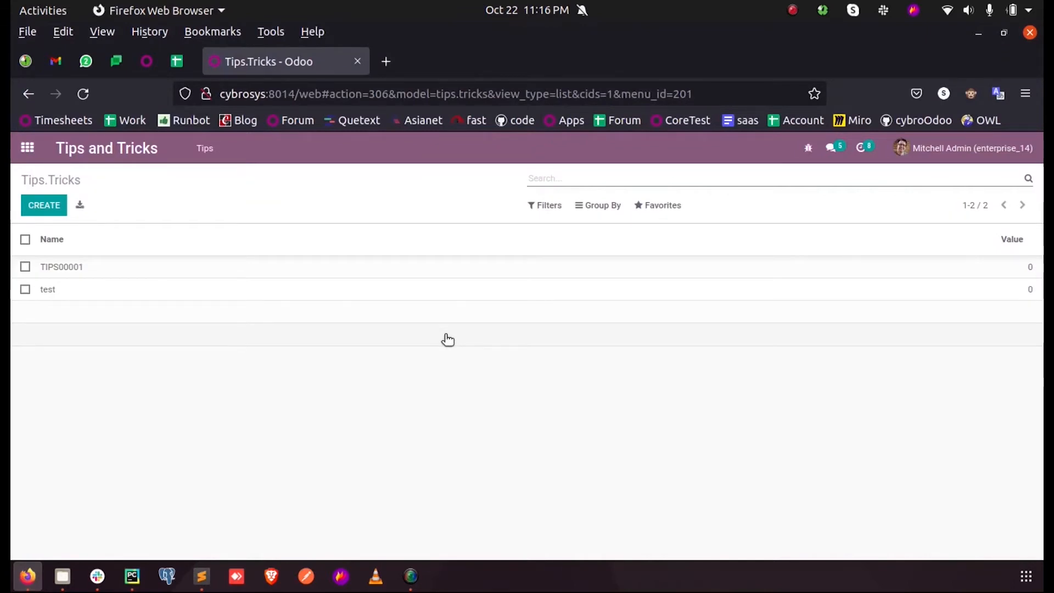
{"action": "mouse_move", "coordinate": [131, 577]}
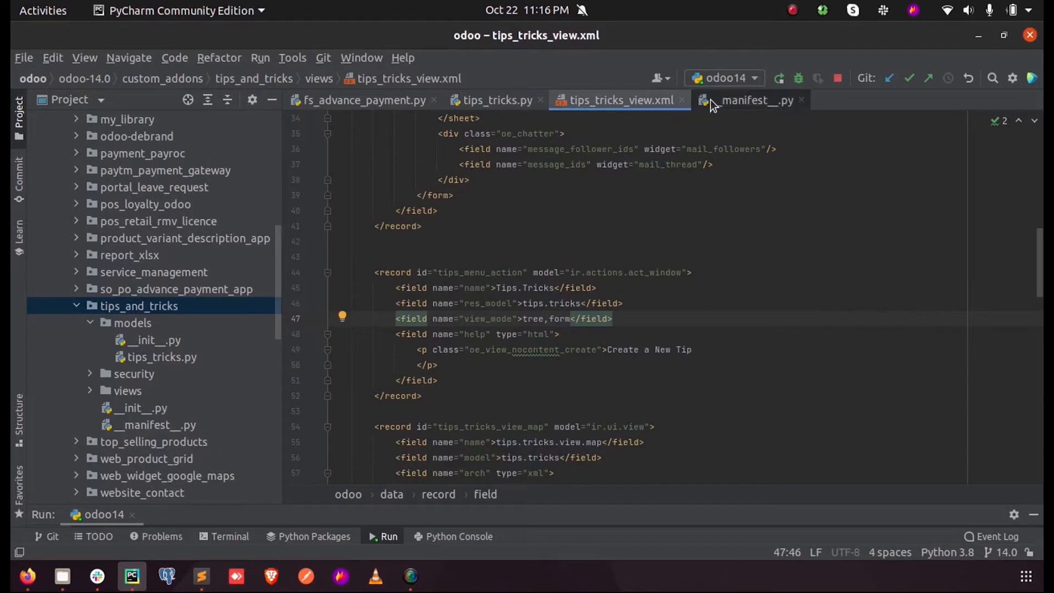
Show the tips_and_tricks __manifest__.py with its web_map dependency
{"action": "left_click", "coordinate": [750, 100]}
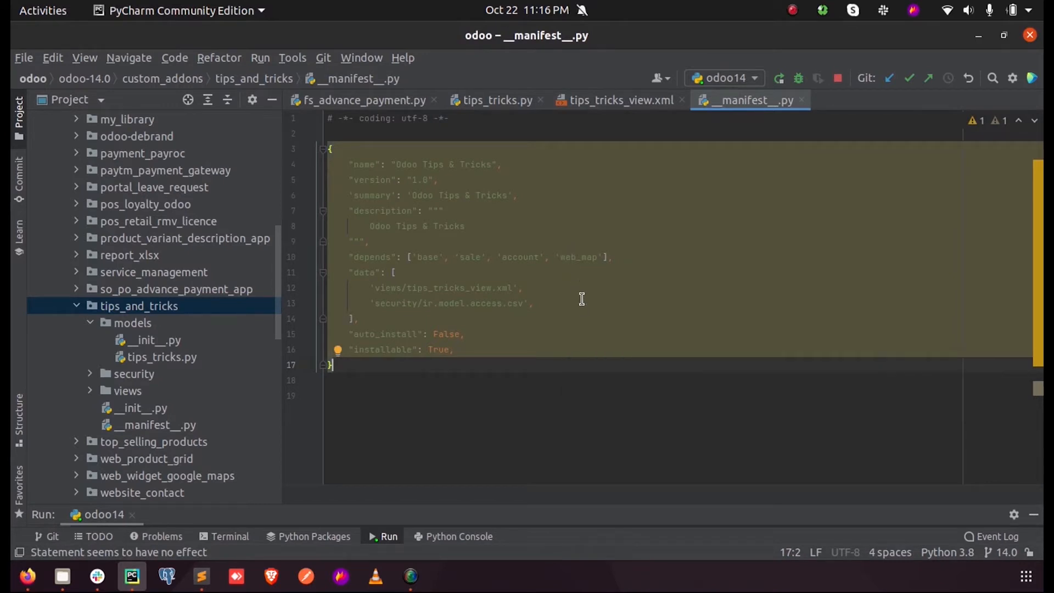
{"action": "mouse_move", "coordinate": [583, 282]}
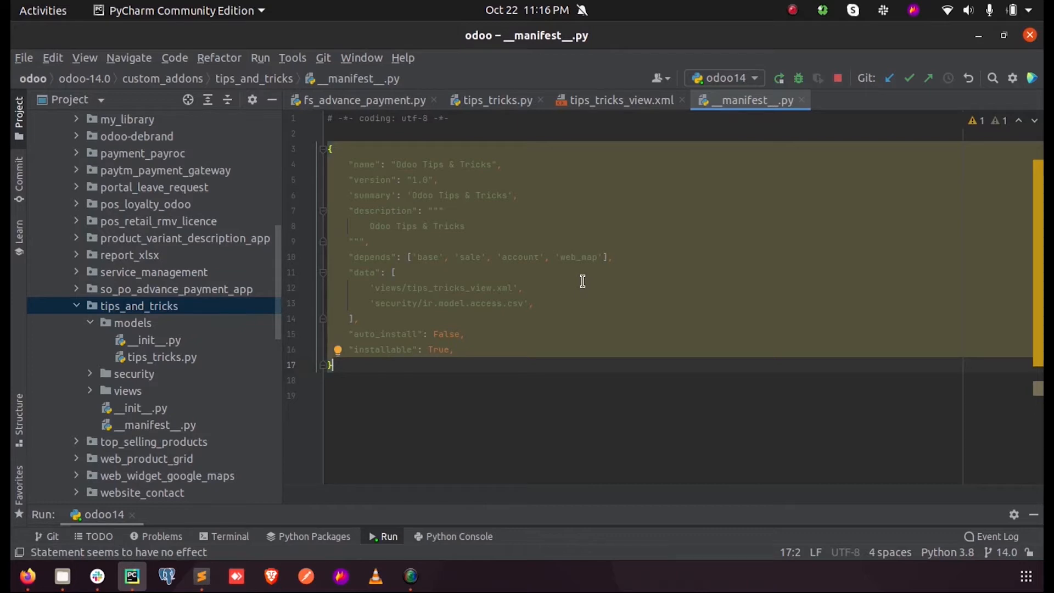
{"action": "mouse_move", "coordinate": [611, 206]}
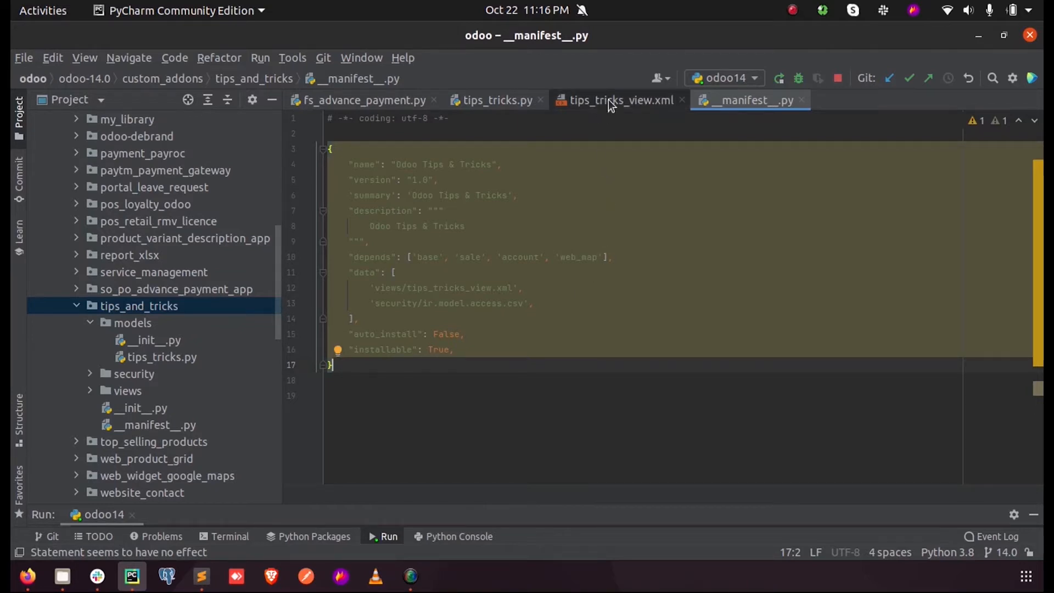
Append map to the action's view mode so it reads tree,form,map
{"action": "left_click", "coordinate": [614, 99]}
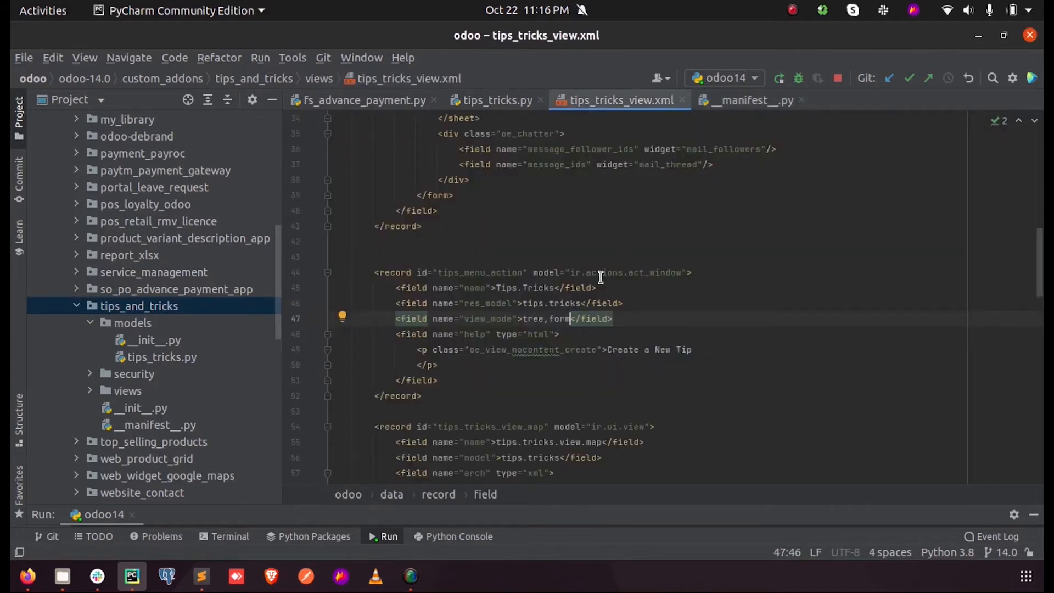
{"action": "mouse_move", "coordinate": [716, 311]}
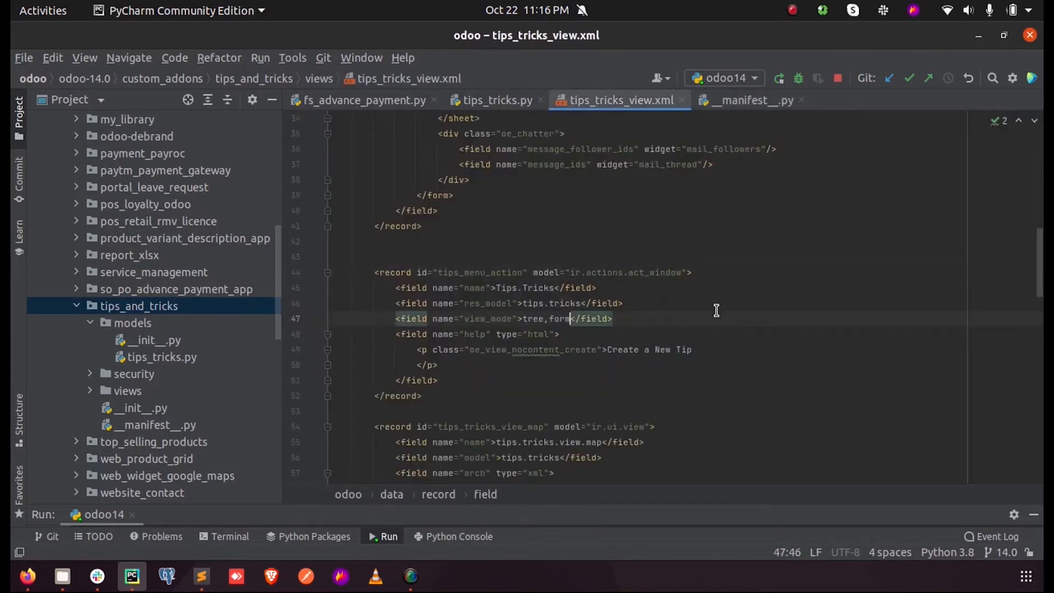
{"action": "type", "text": ","}
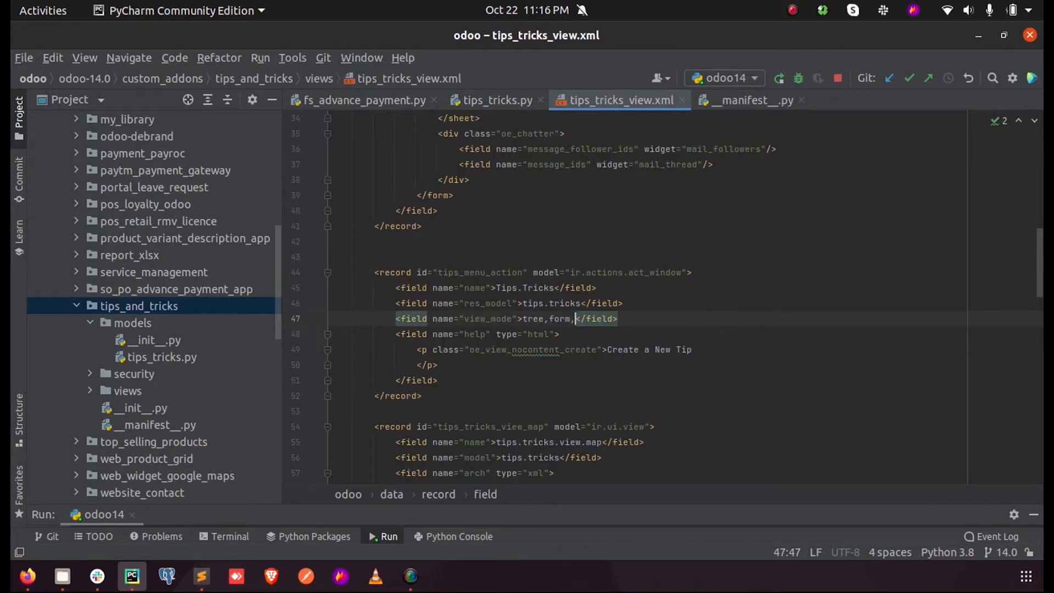
{"action": "type", "text": "map"}
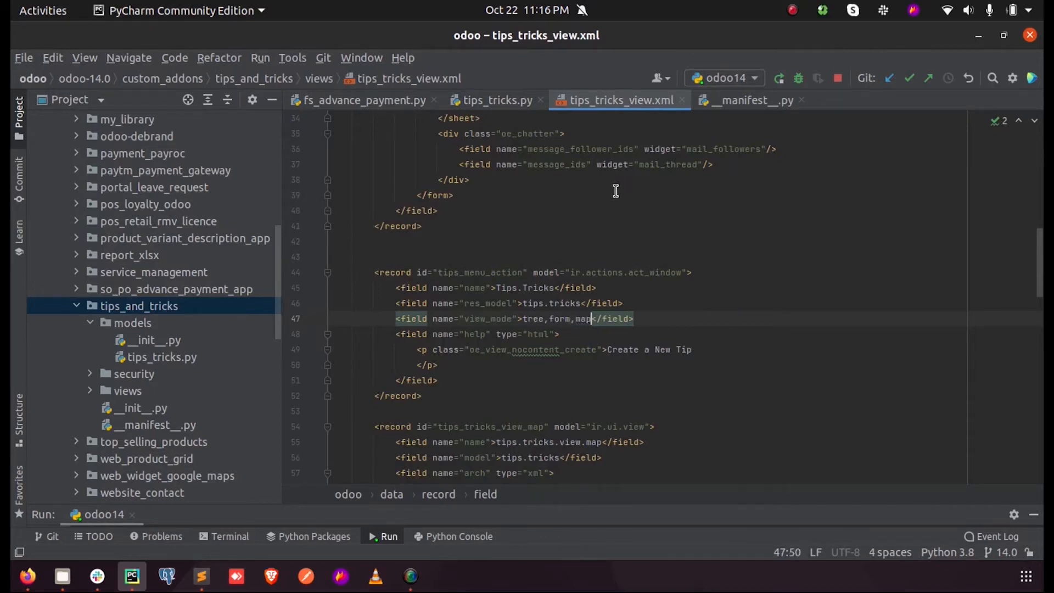
{"action": "scroll", "scroll_direction": "down", "scroll_amount": 3}
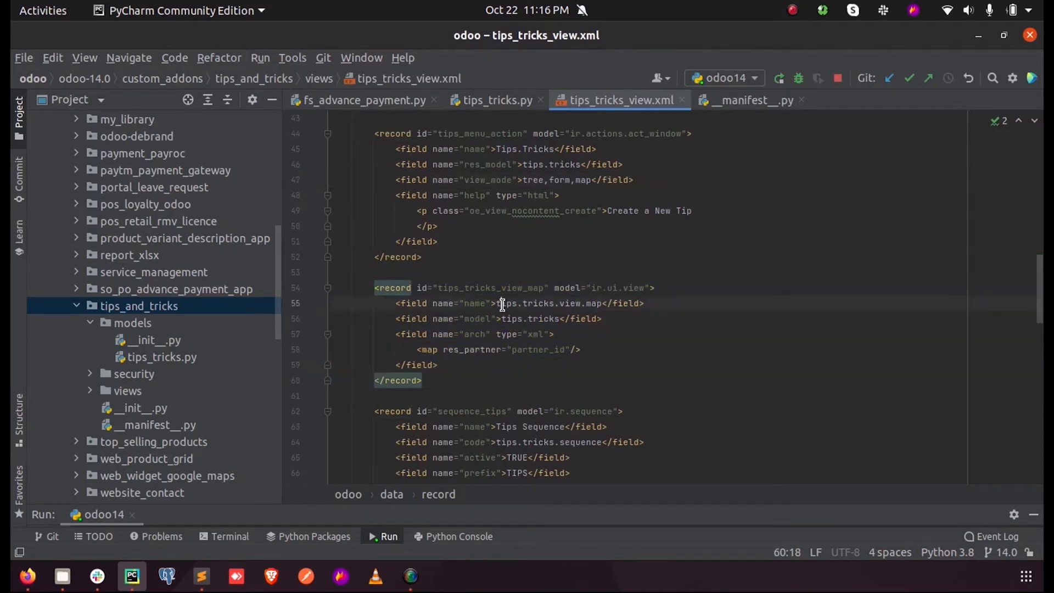
Review the map view record and its res_partner="partner_id" attribute
{"action": "double_click", "coordinate": [489, 288]}
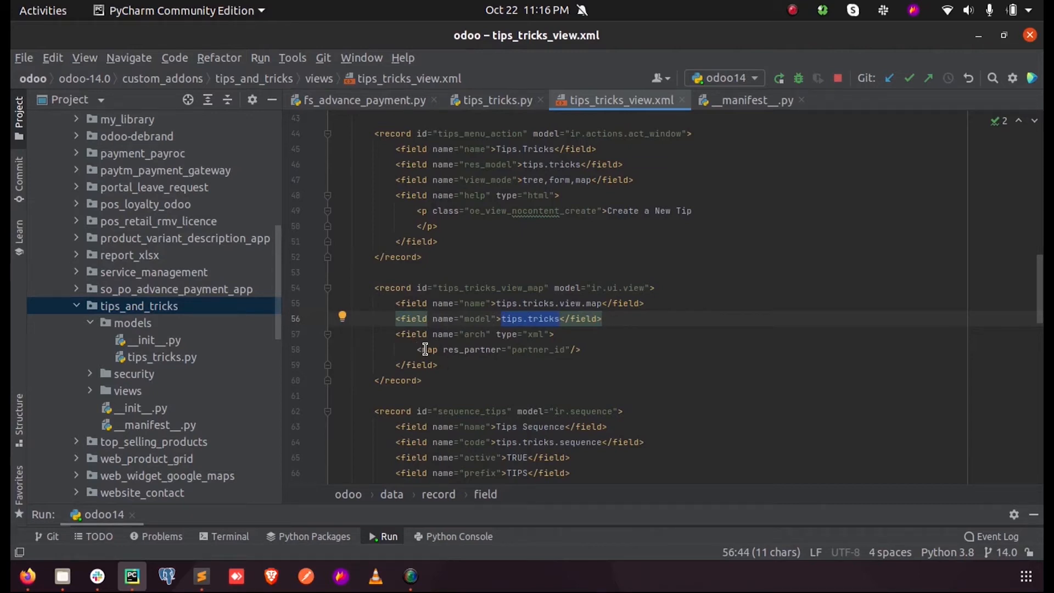
{"action": "double_click", "coordinate": [471, 349]}
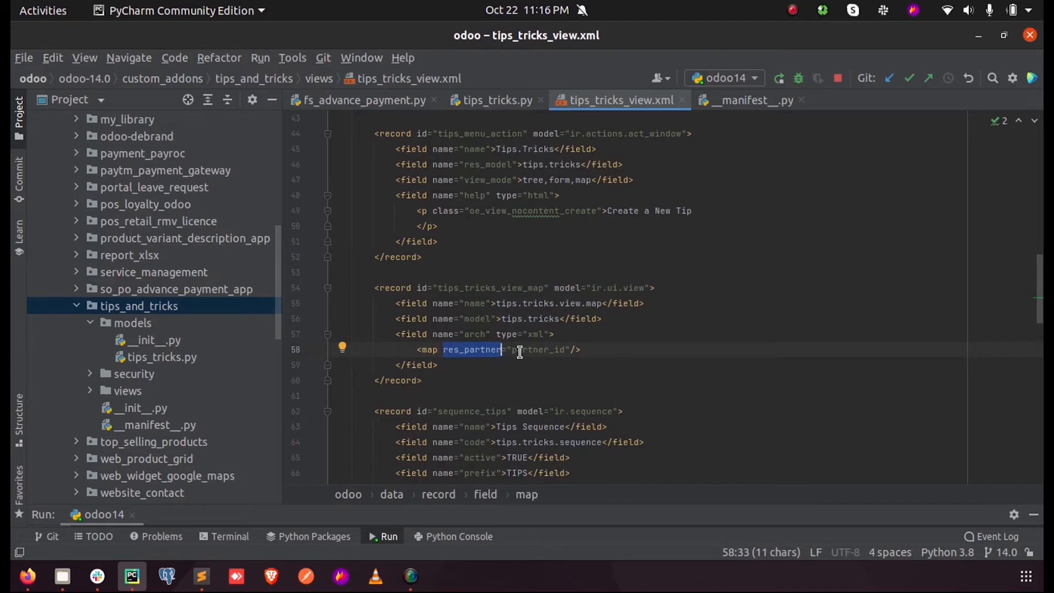
{"action": "double_click", "coordinate": [538, 350]}
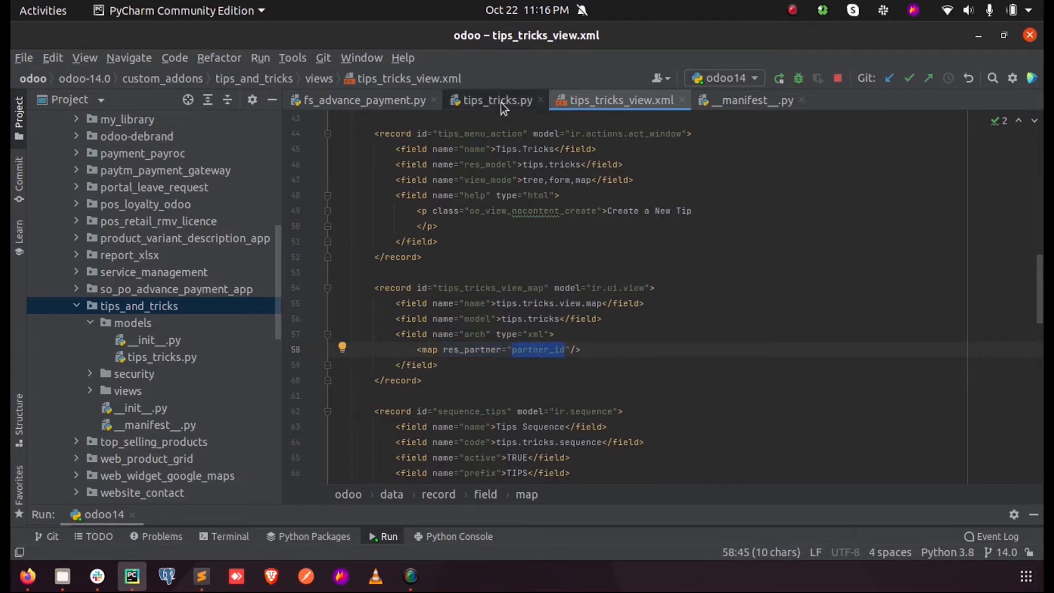
{"action": "left_click", "coordinate": [496, 99]}
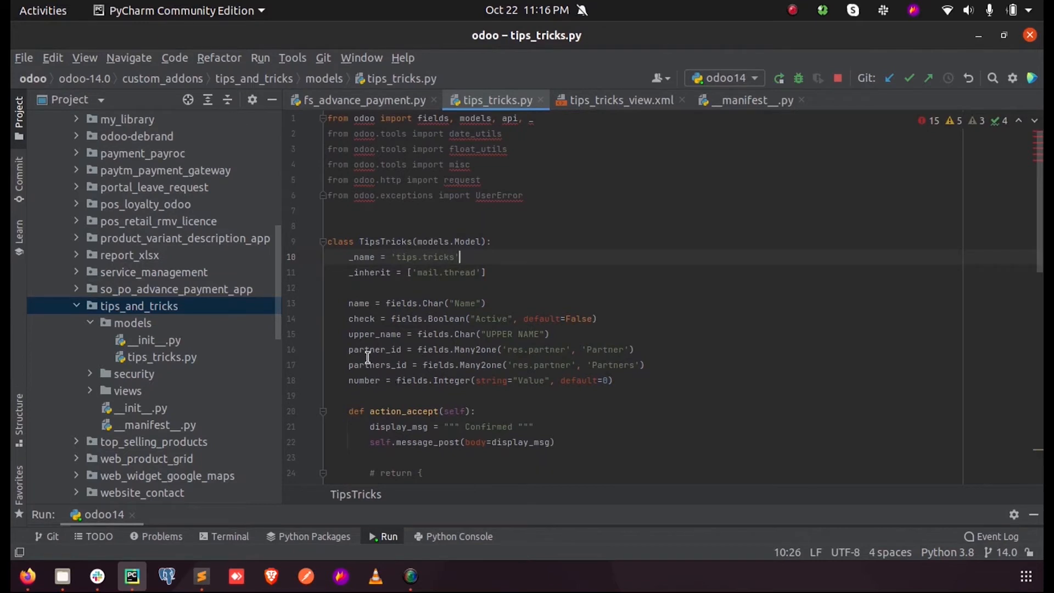
Confirm partner_id in tips_tricks.py is a Many2one to partners, then return to Odoo
{"action": "double_click", "coordinate": [375, 349]}
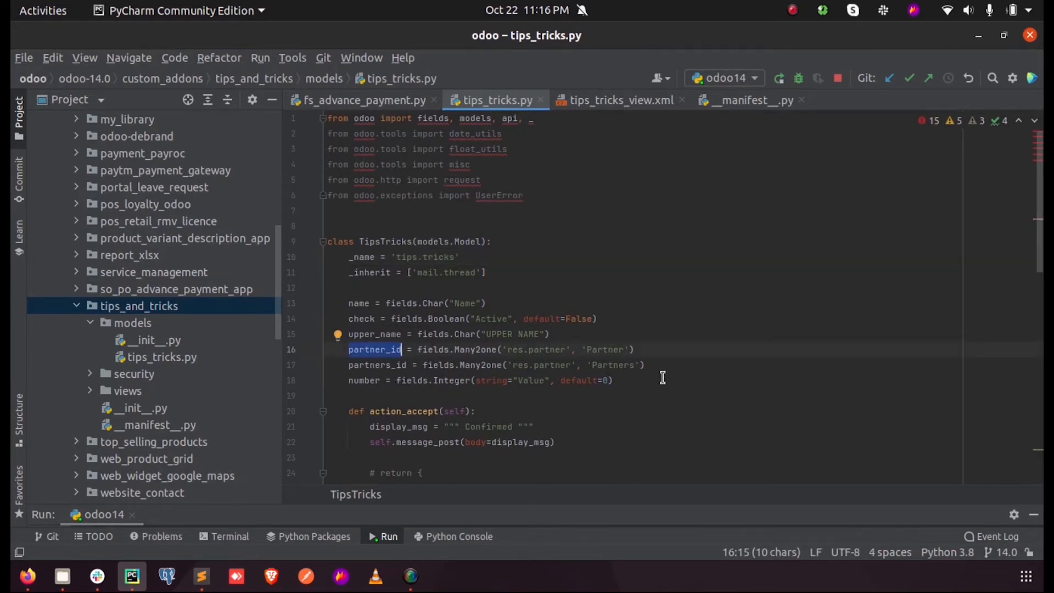
{"action": "left_click", "coordinate": [619, 100]}
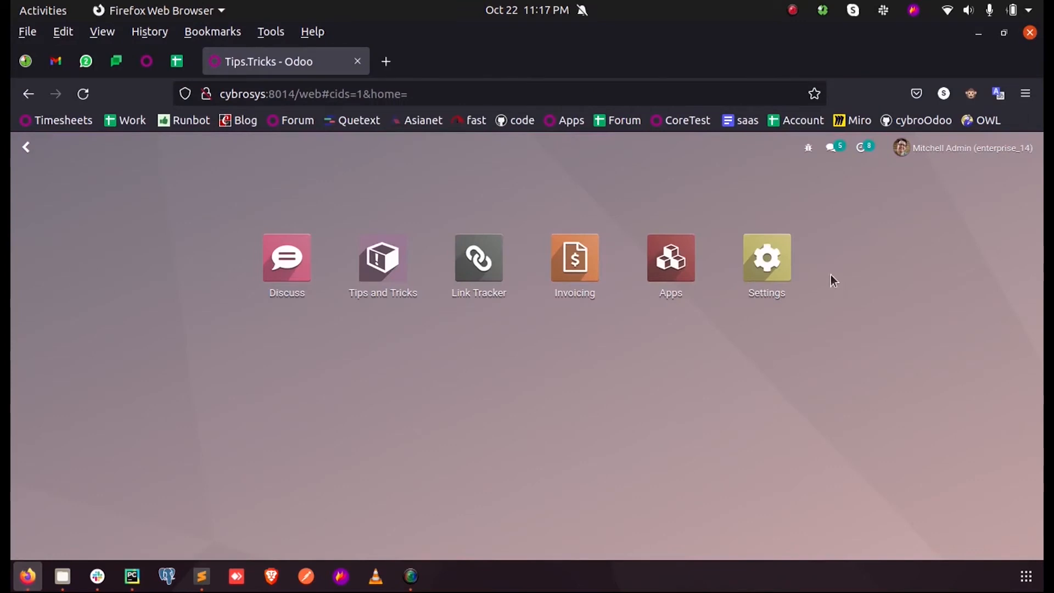
Reload Odoo and recheck TIPS00001's Azure Interior partner in the Tips.Tricks list
{"action": "left_click", "coordinate": [671, 258]}
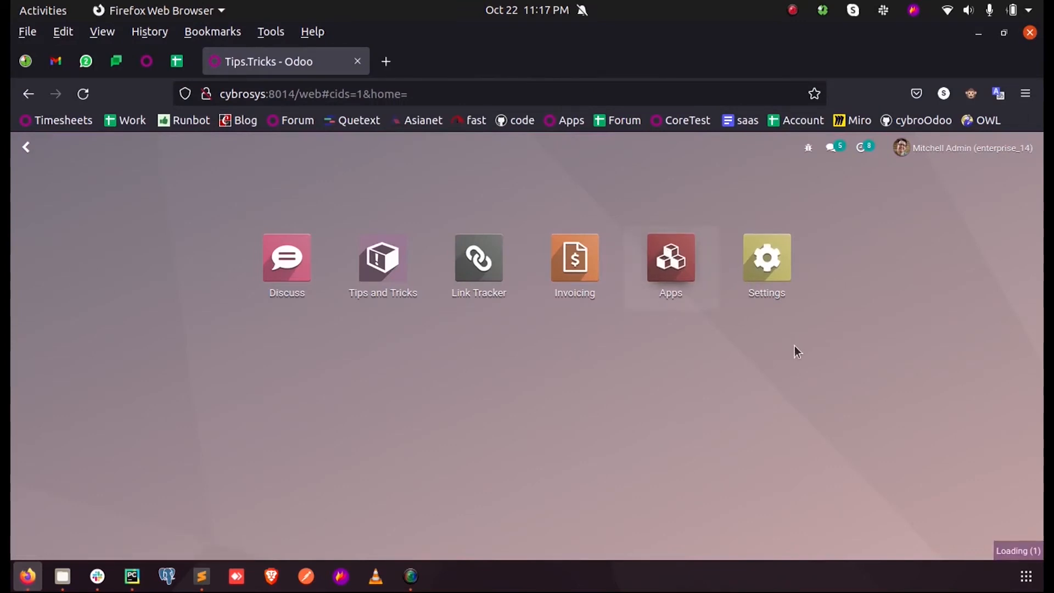
{"action": "left_click", "coordinate": [671, 257]}
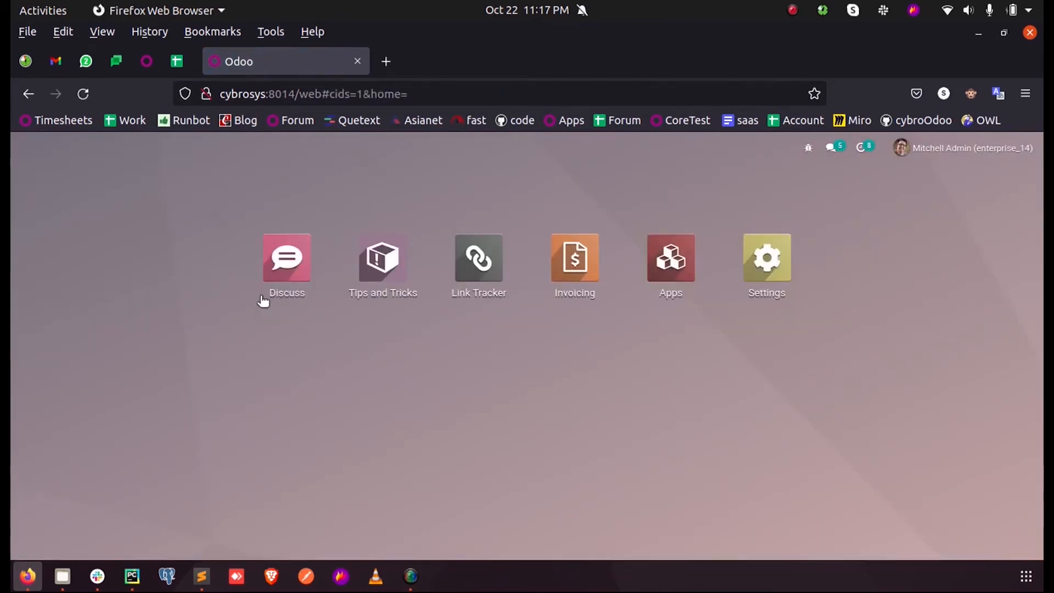
{"action": "left_click", "coordinate": [382, 257]}
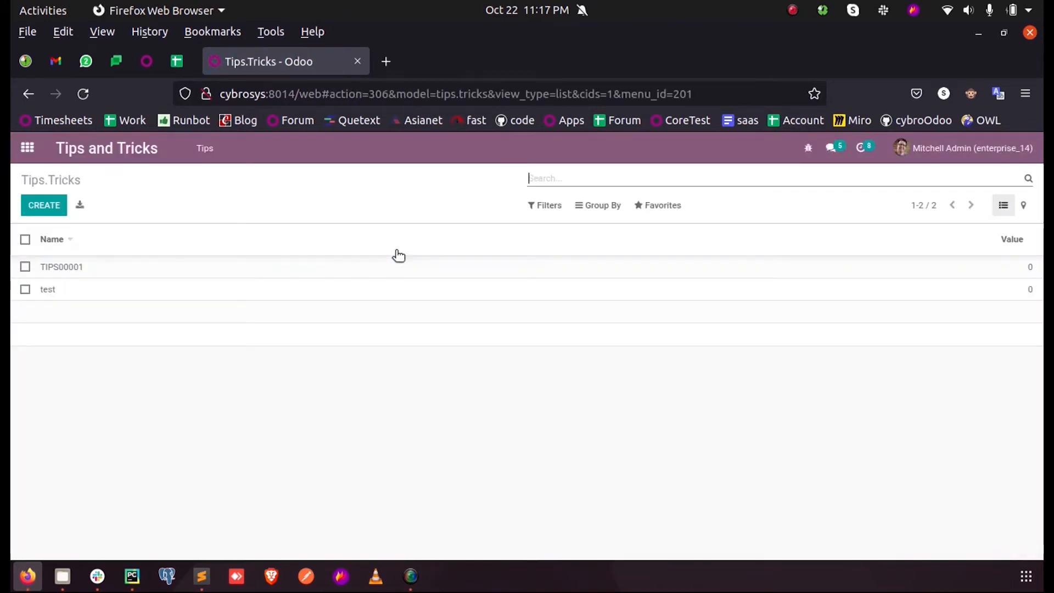
{"action": "mouse_move", "coordinate": [1025, 205]}
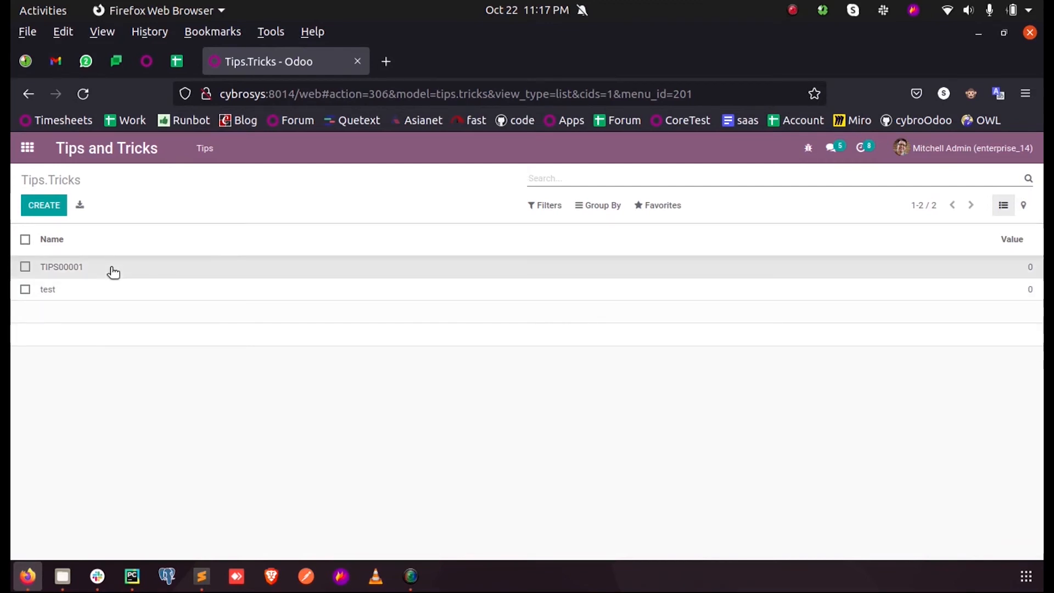
{"action": "left_click", "coordinate": [61, 266]}
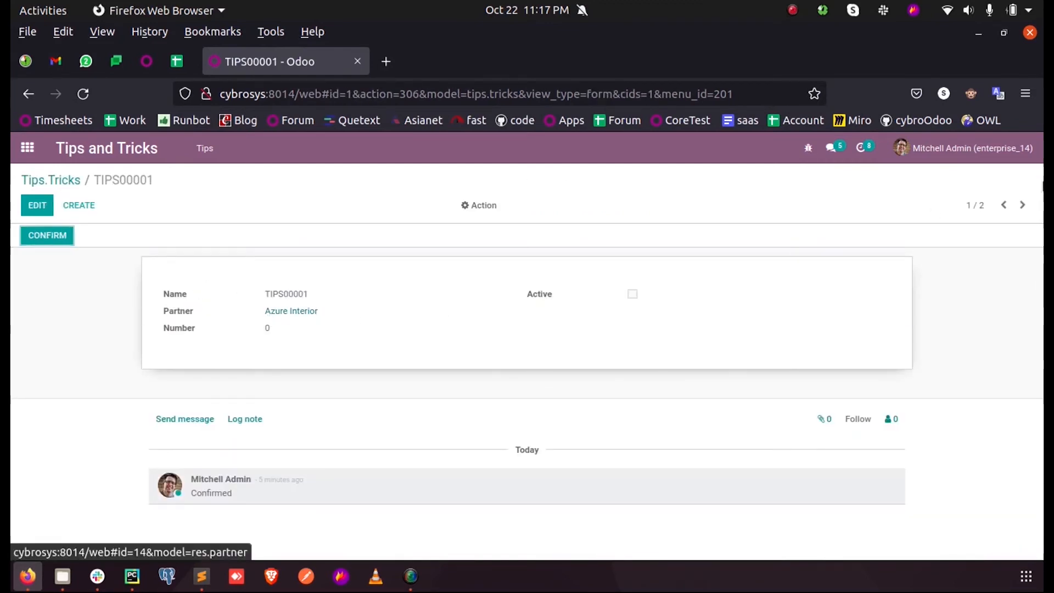
{"action": "left_click", "coordinate": [1023, 204]}
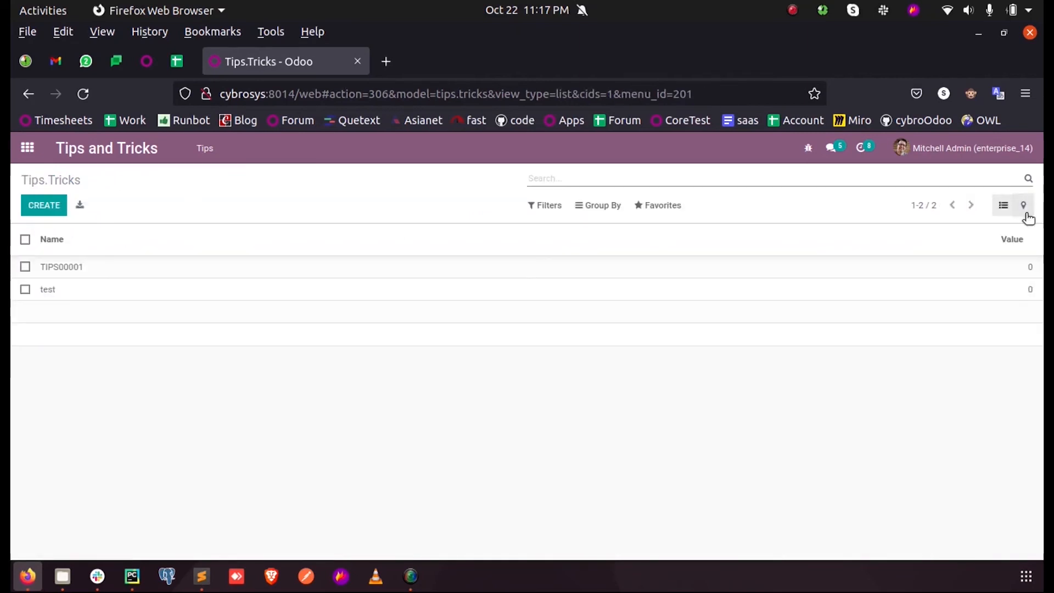
{"action": "left_click", "coordinate": [1023, 204]}
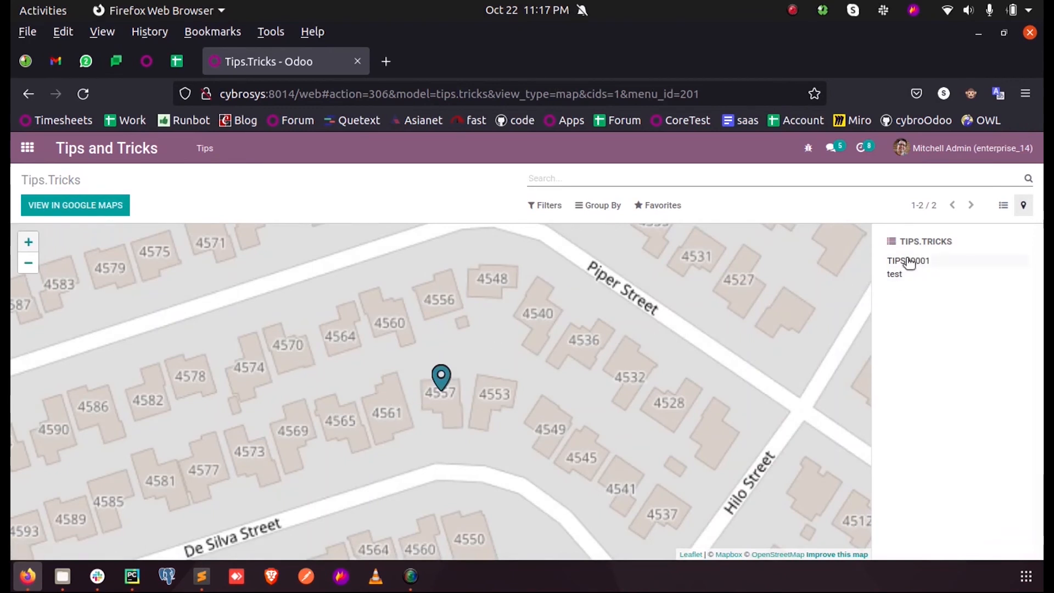
{"action": "left_click", "coordinate": [441, 378]}
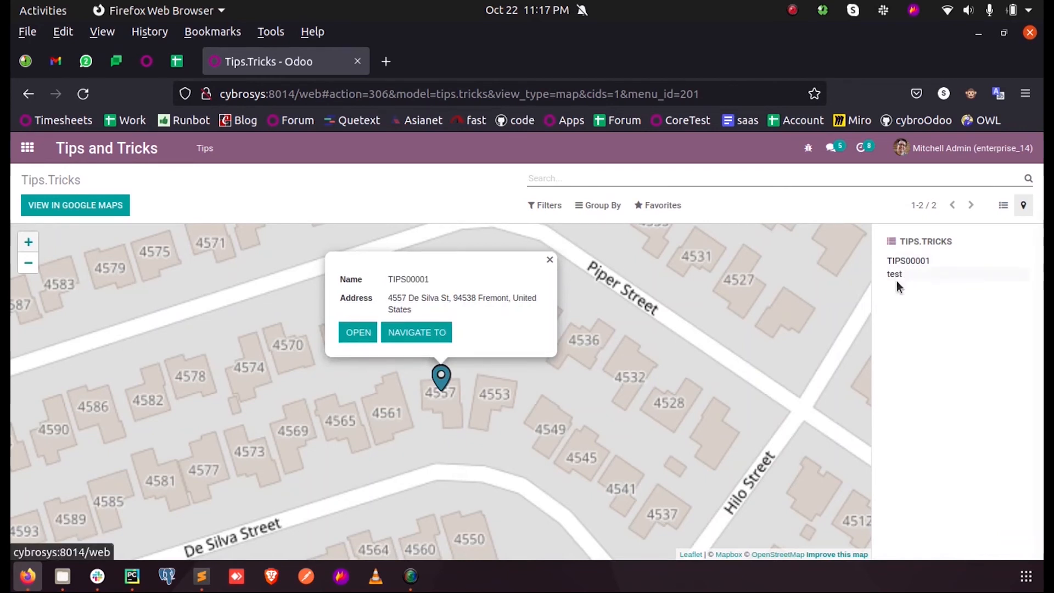
{"action": "mouse_move", "coordinate": [896, 278]}
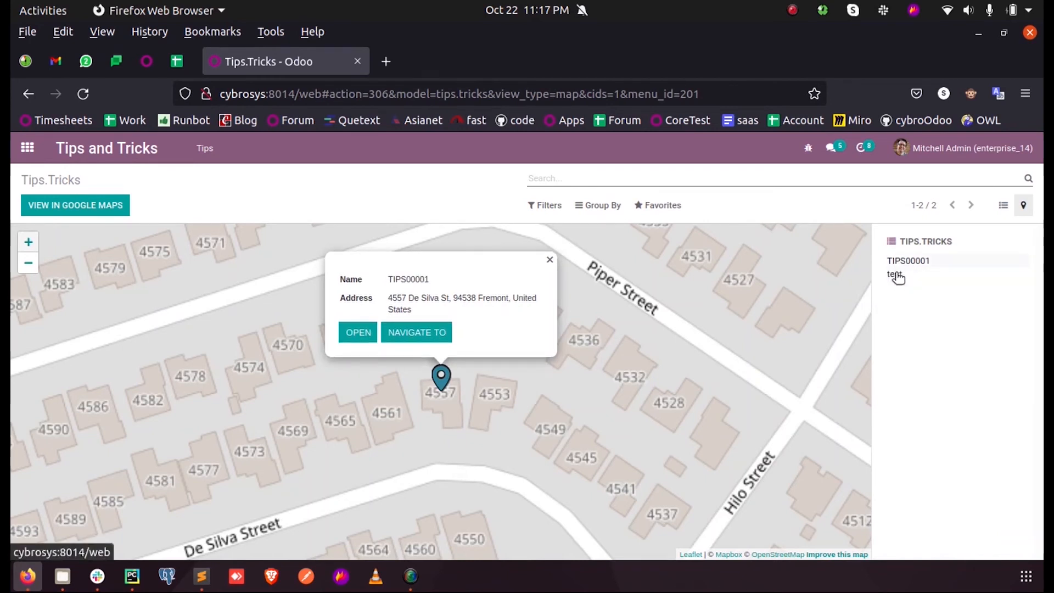
{"action": "mouse_move", "coordinate": [410, 362]}
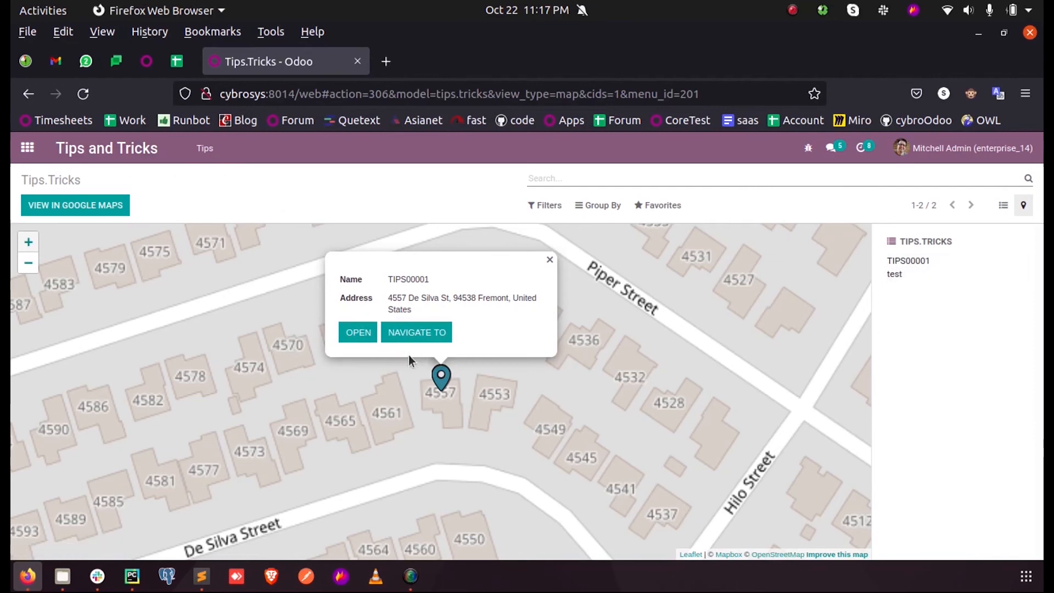